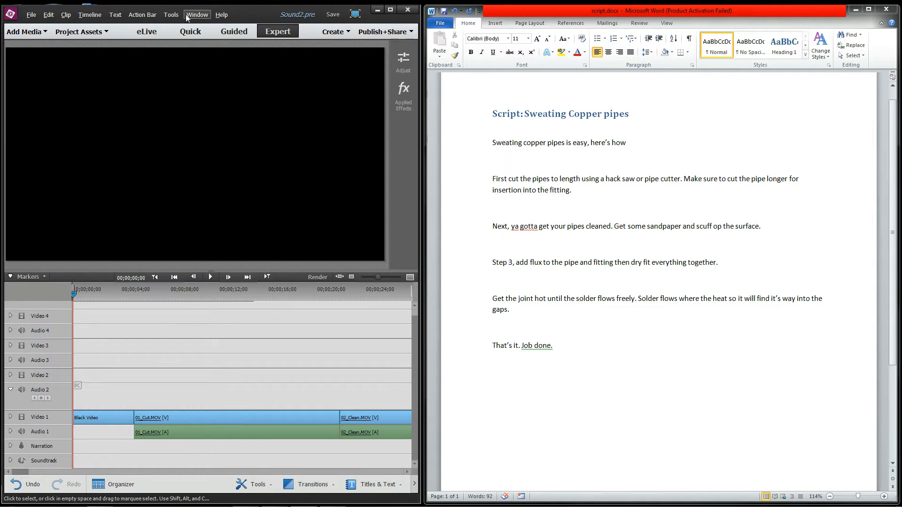
Open the Narration recorder from the Tools list to record a voice-over against the timeline
click(171, 14)
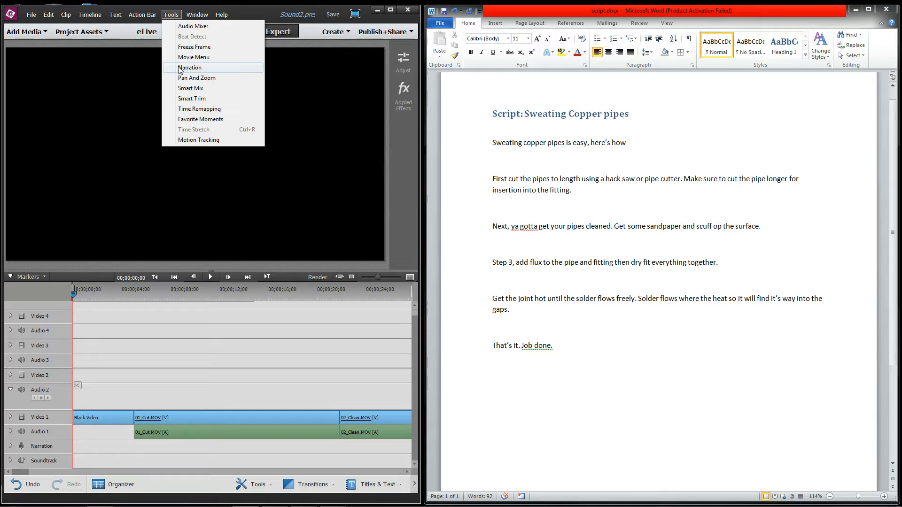
click(189, 68)
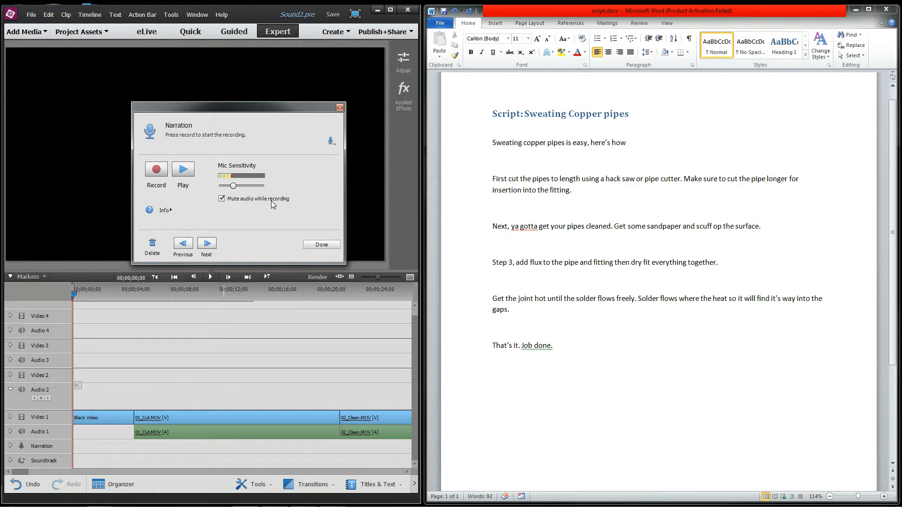
Record the voice-over, producing the Narration_12.wav clip at the start of the Narration track
click(155, 170)
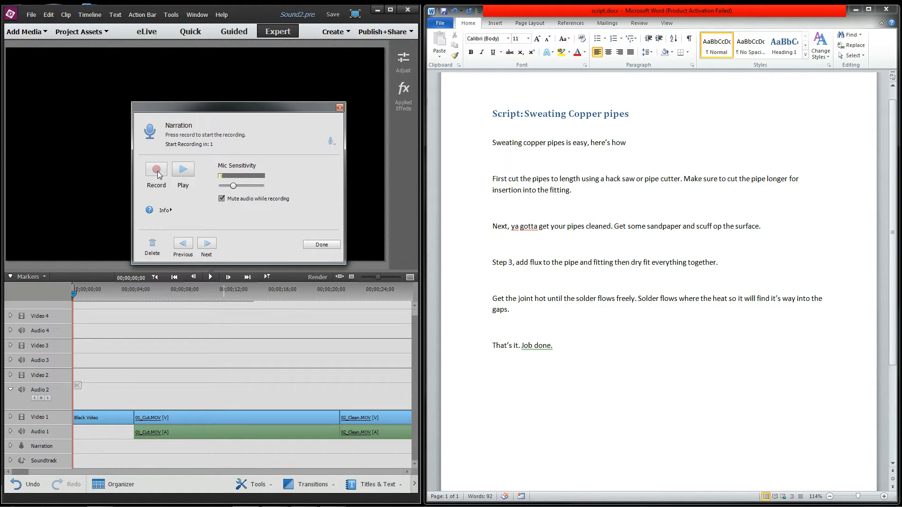
click(155, 169)
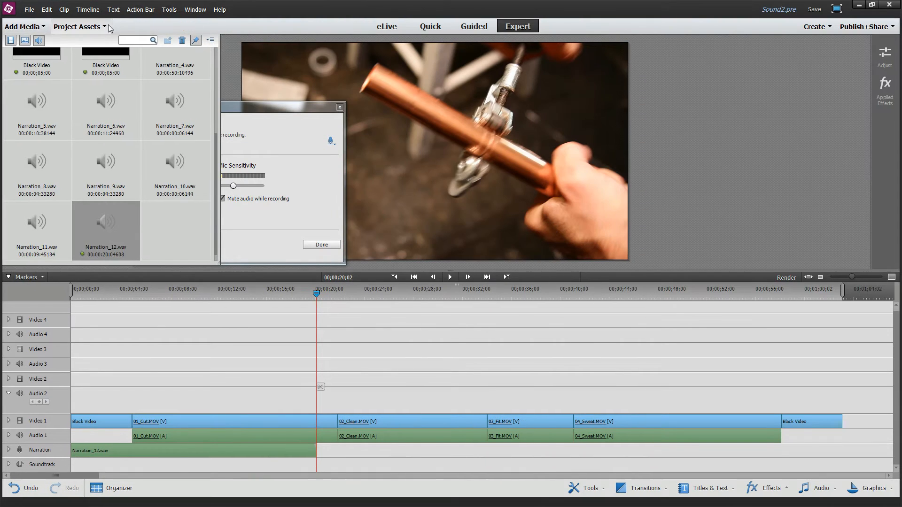
Hide Project Assets and play the project from 0 to review the new narration
click(322, 244)
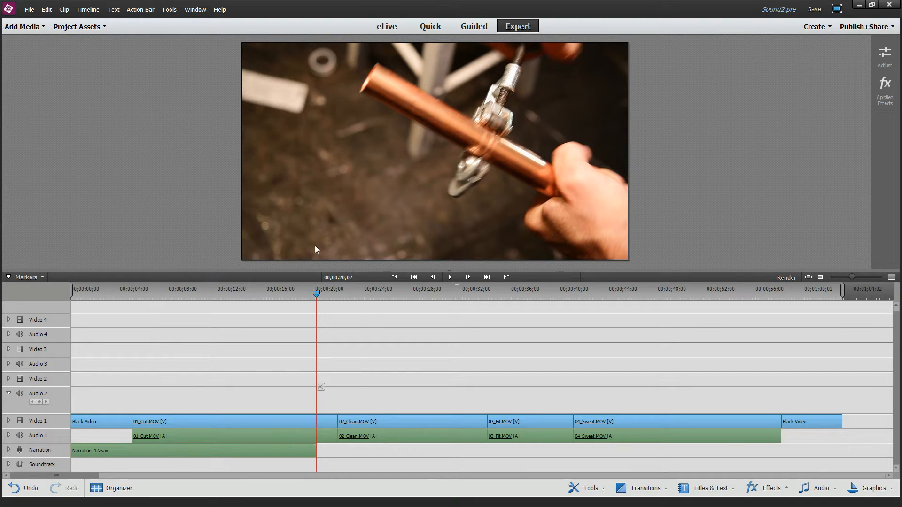
click(71, 288)
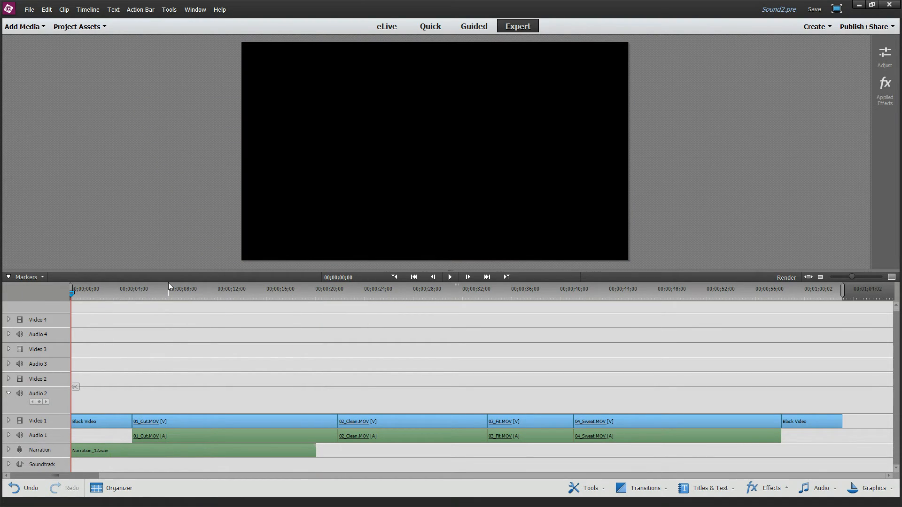
click(450, 277)
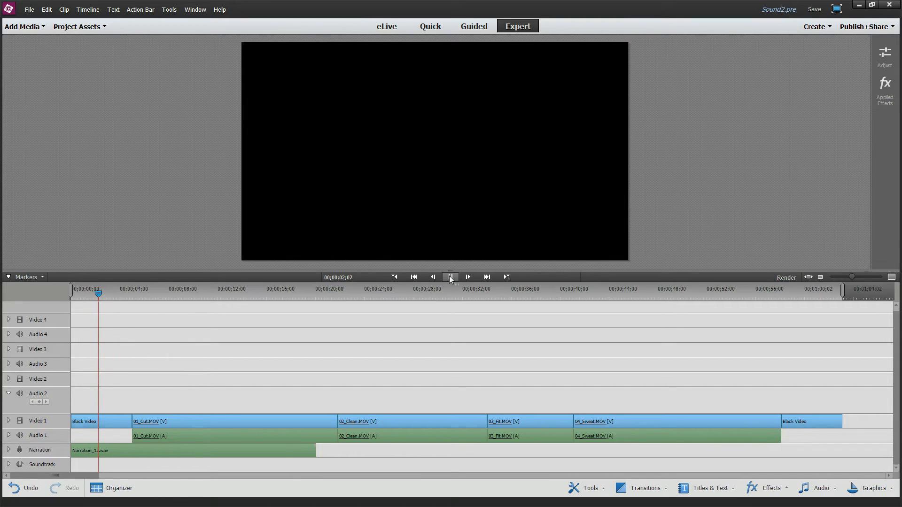
click(450, 277)
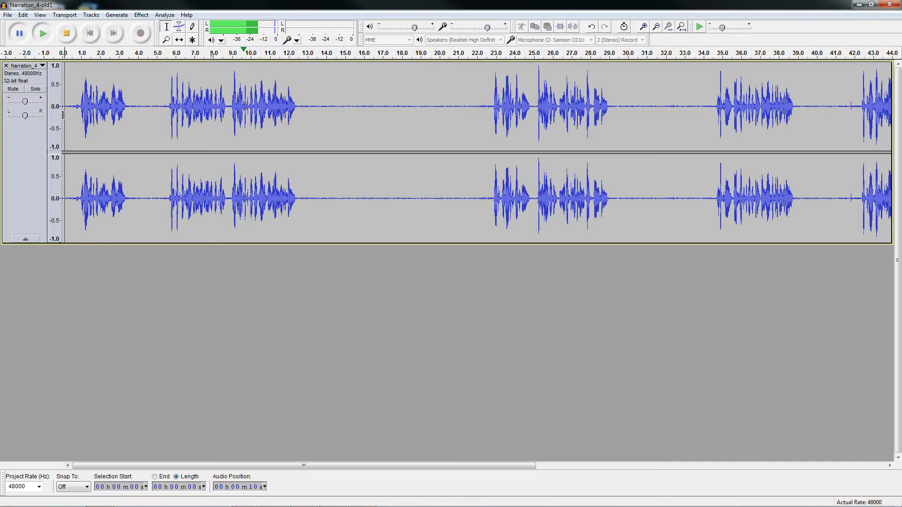
mouse_move(71, 111)
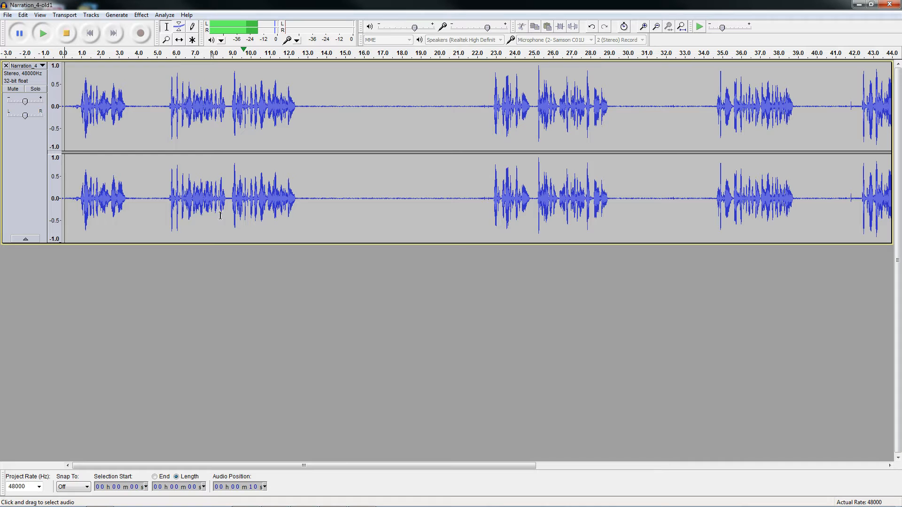
Enlarge the Narration_4 track height so both stereo channels fill the window
drag(214, 242, 214, 315)
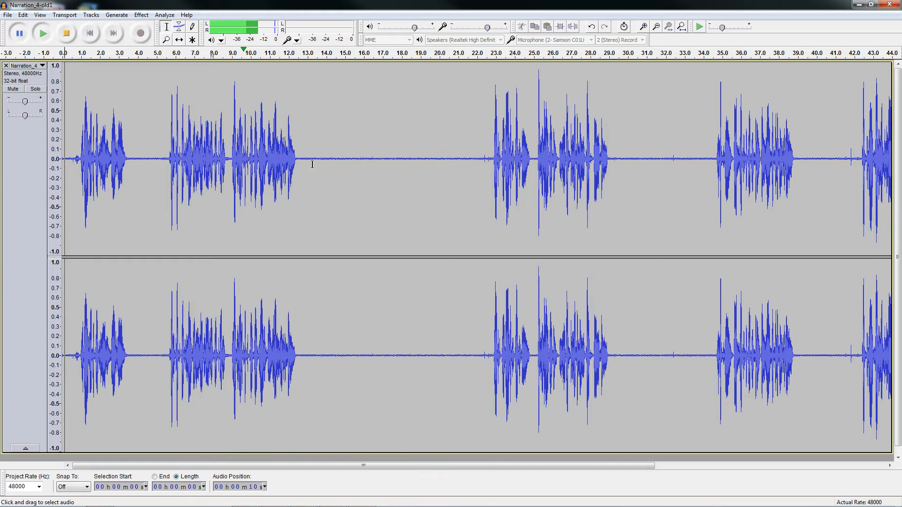
mouse_move(778, 168)
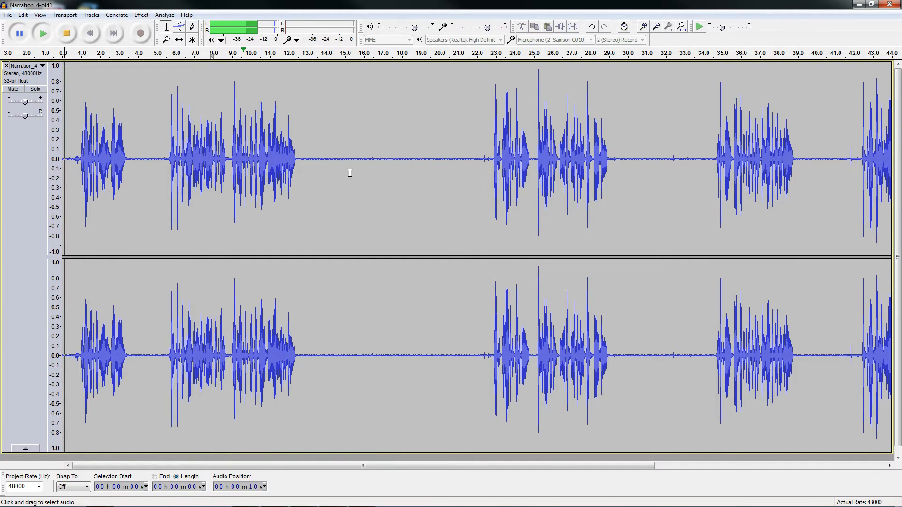
mouse_move(235, 119)
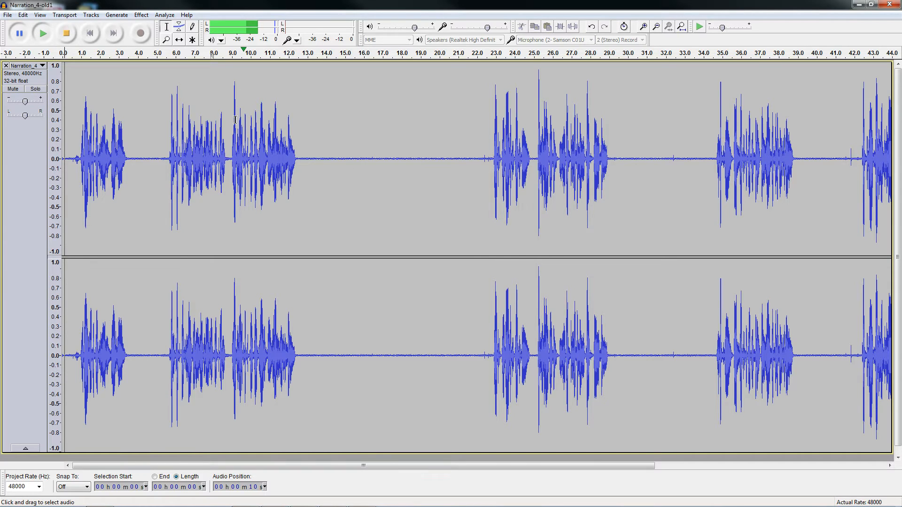
mouse_move(252, 133)
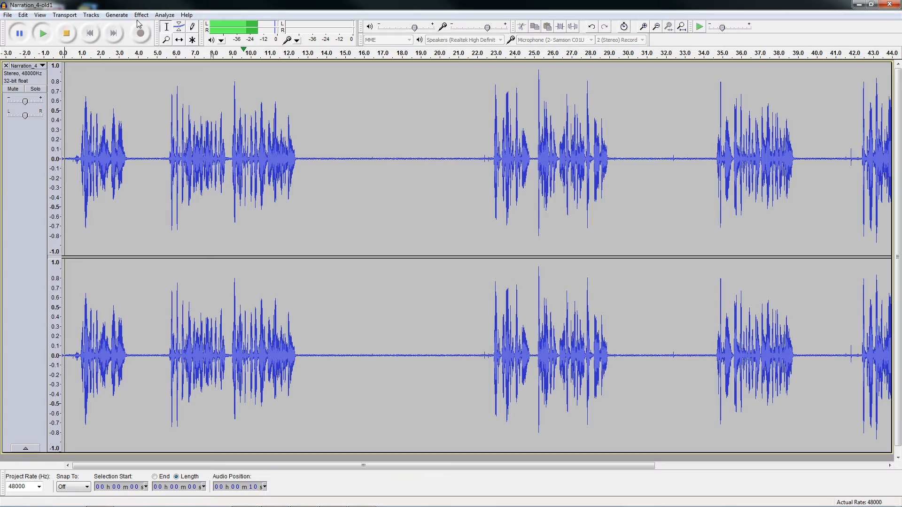
Show the Effect list with Noise Removal and Amplify for cleaning the narration
click(141, 14)
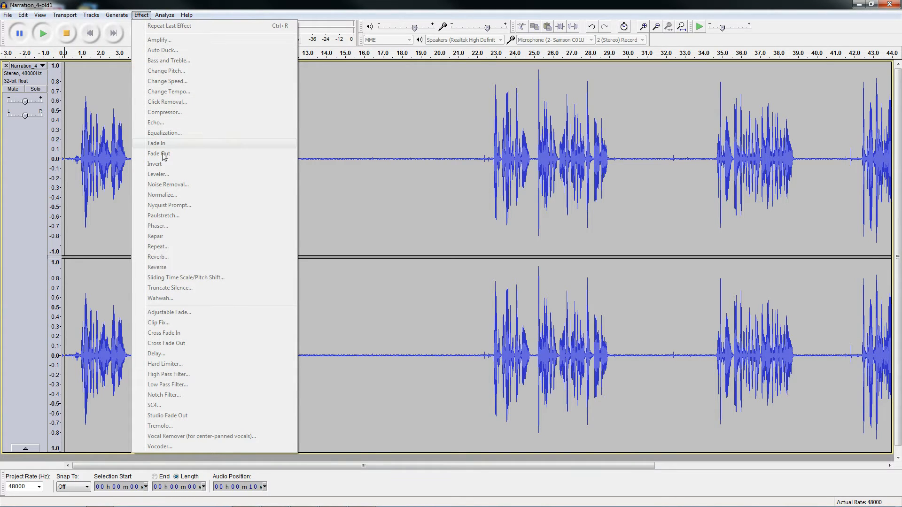
mouse_move(175, 184)
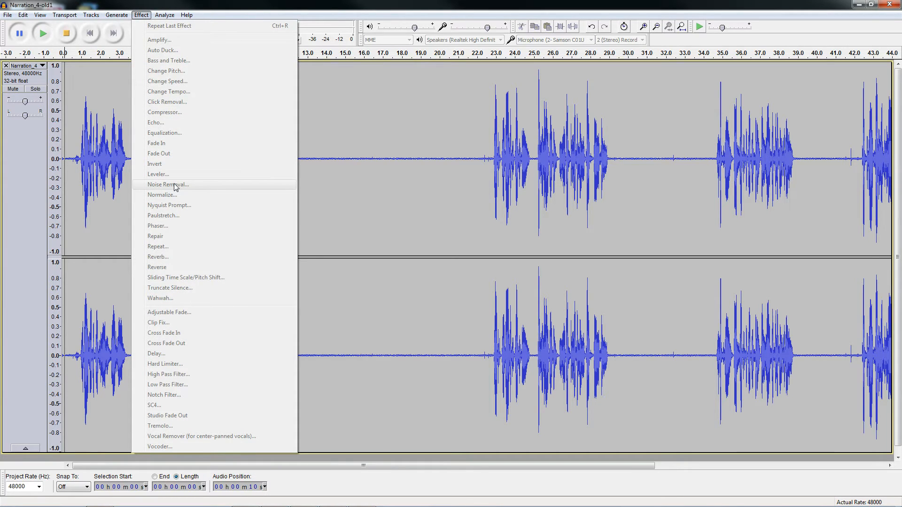
mouse_move(169, 132)
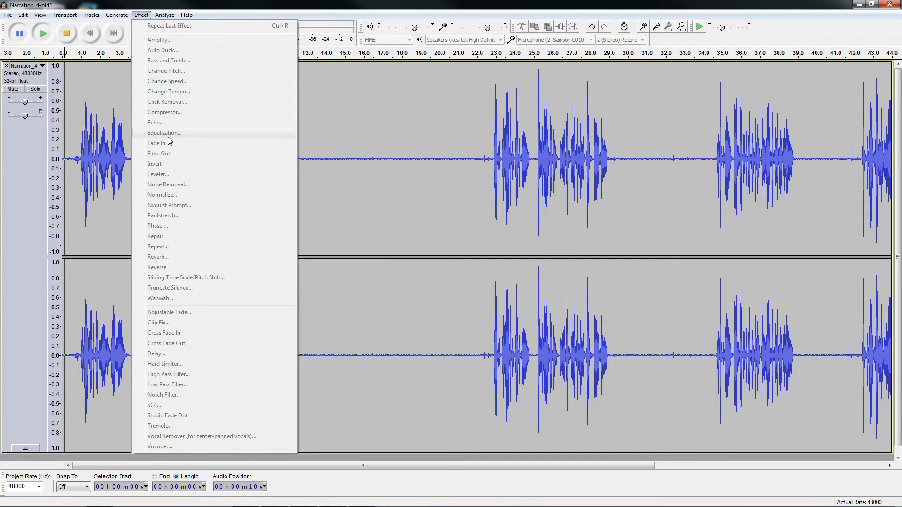
mouse_move(166, 40)
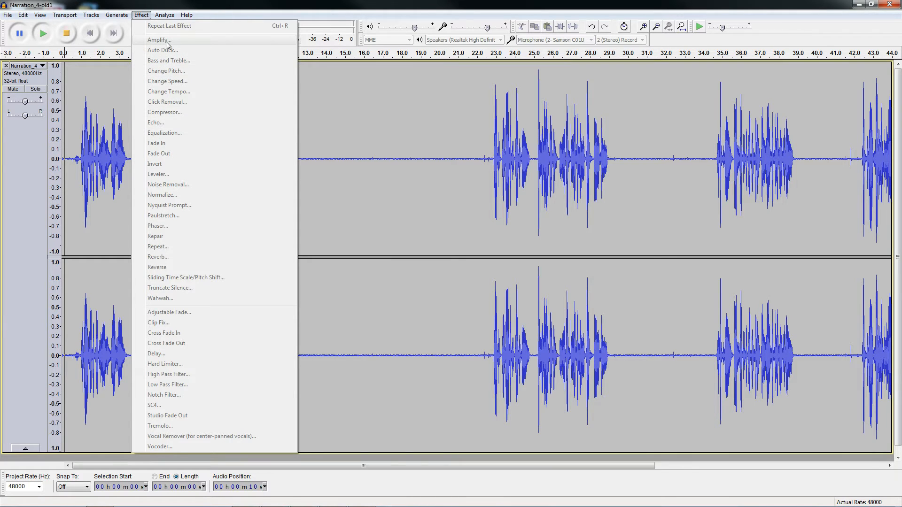
mouse_move(666, 167)
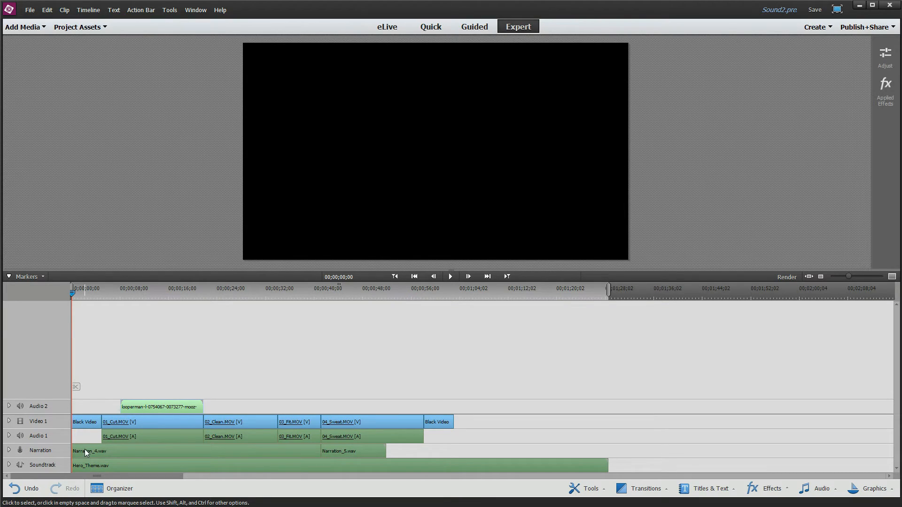
mouse_move(89, 452)
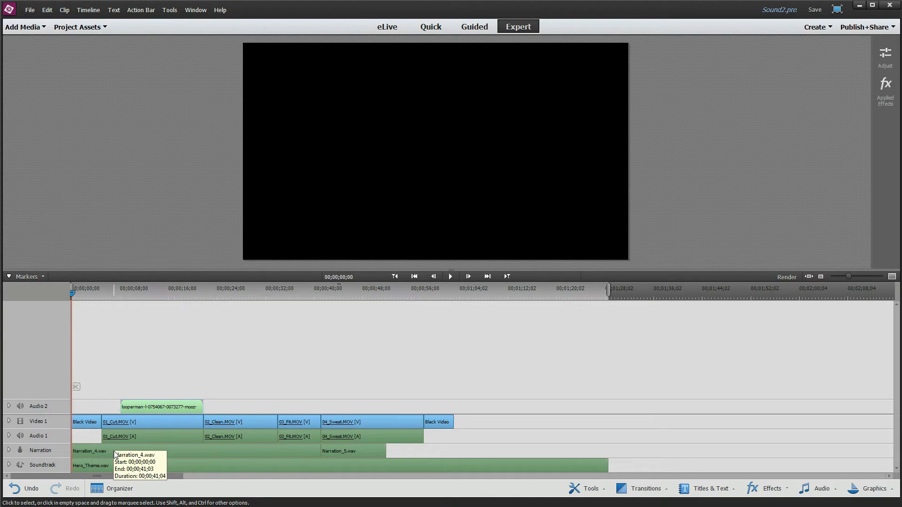
mouse_move(121, 469)
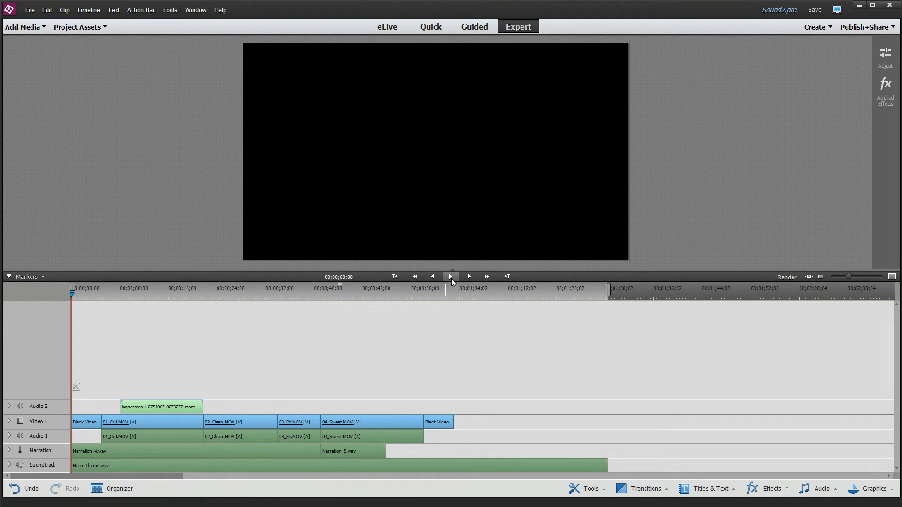
Play the opening of the project with narration and theme music, pausing around nine seconds
click(468, 276)
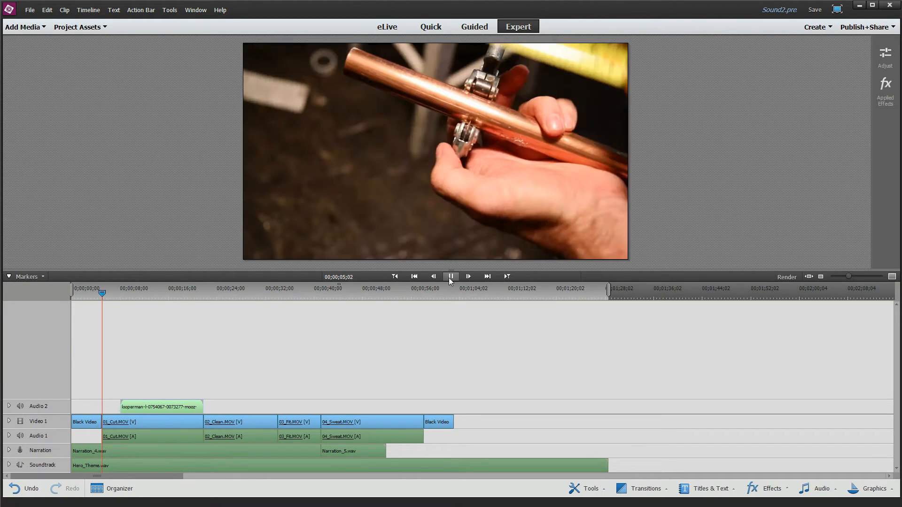
click(452, 277)
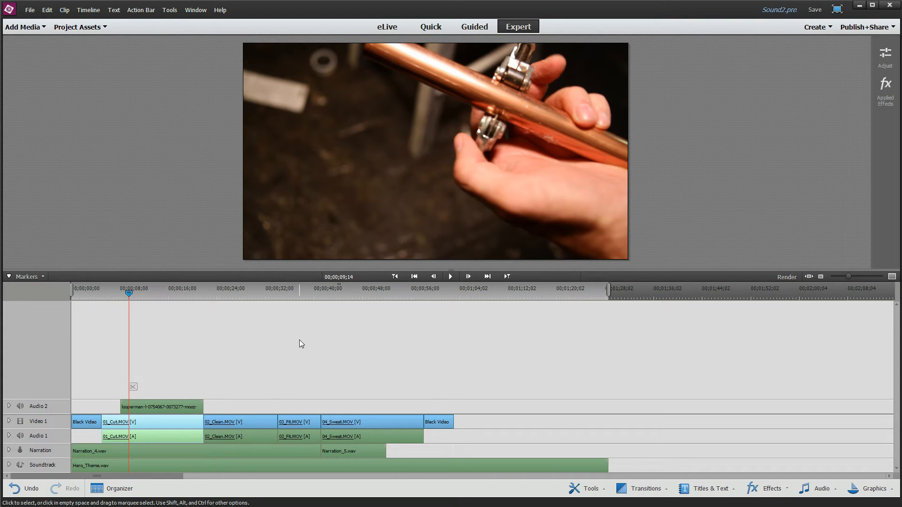
mouse_move(298, 345)
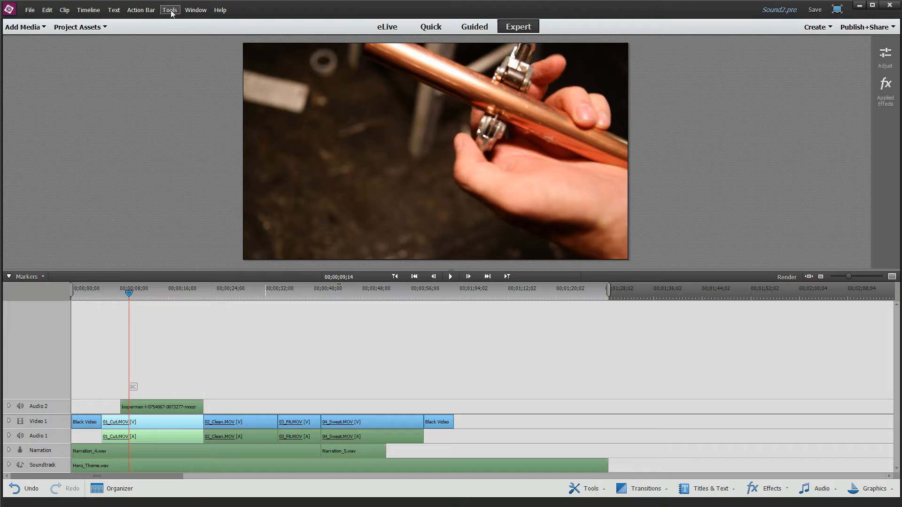
click(170, 9)
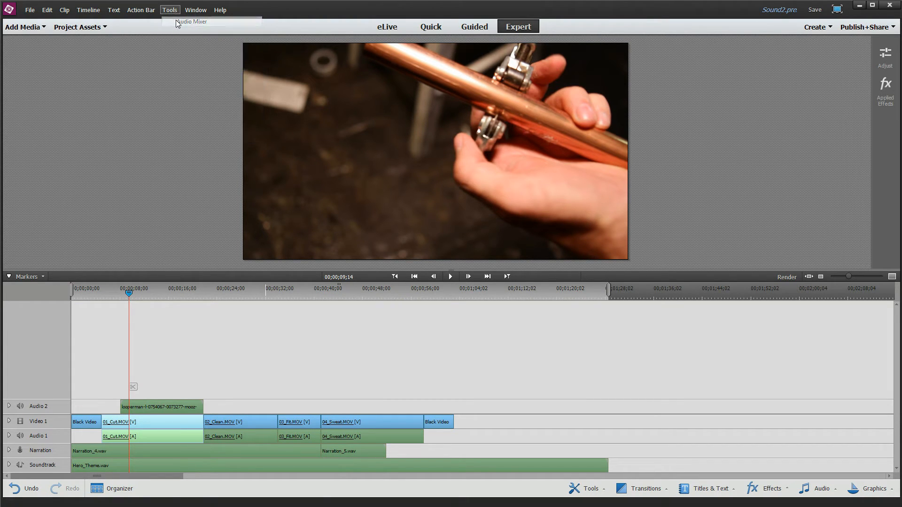
click(191, 21)
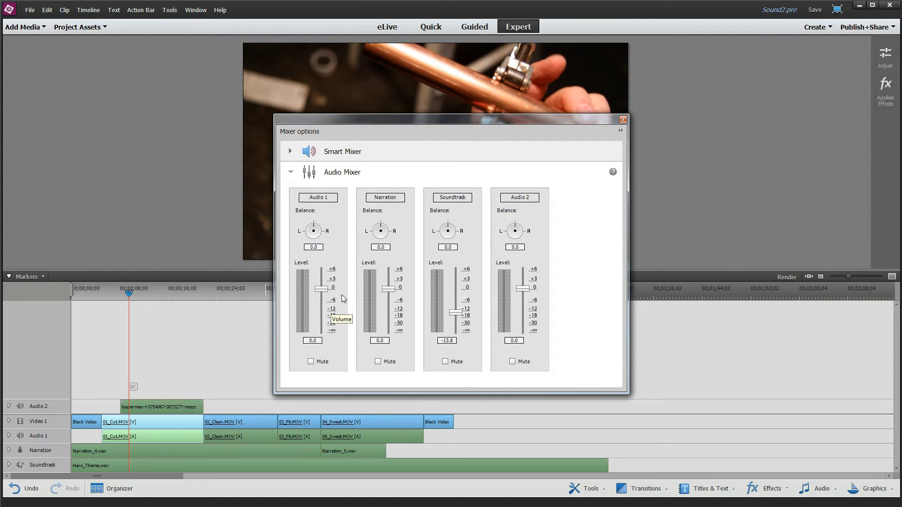
mouse_move(535, 143)
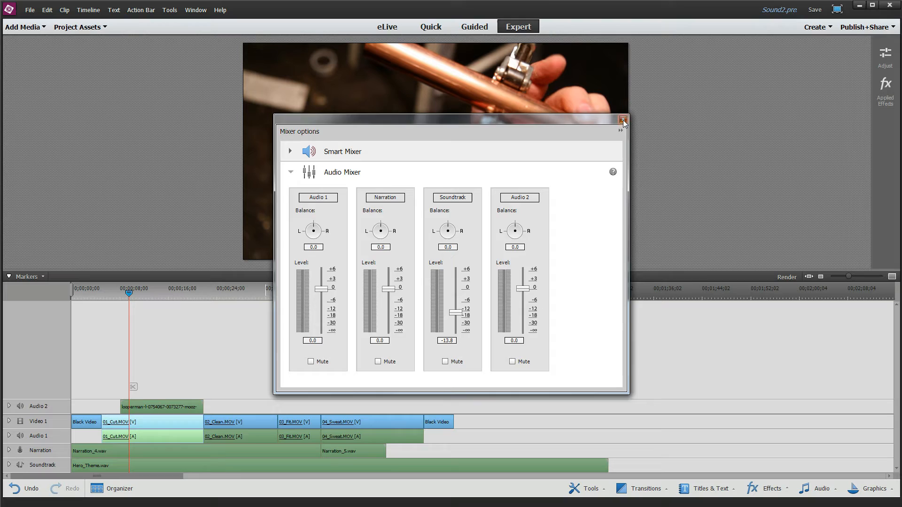
click(47, 10)
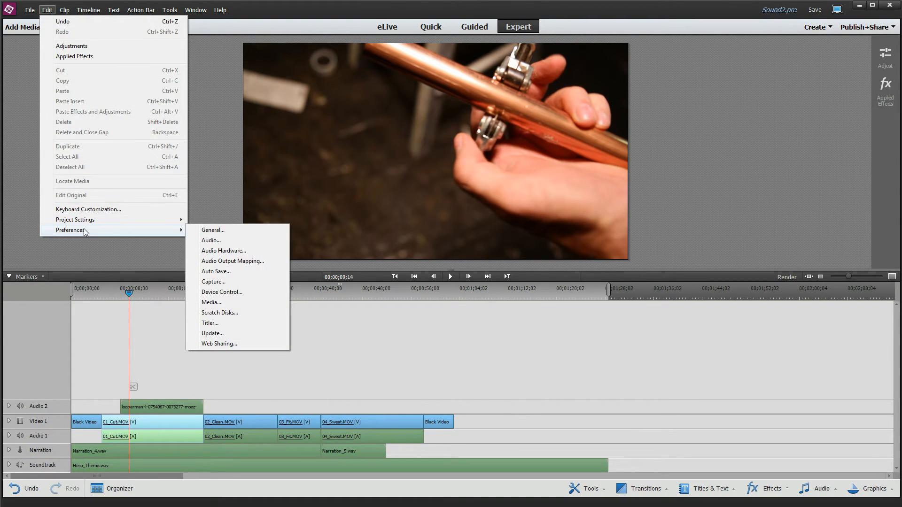
Confirm audio preferences with keyframe minimum-time thinning at 500 milliseconds
click(211, 240)
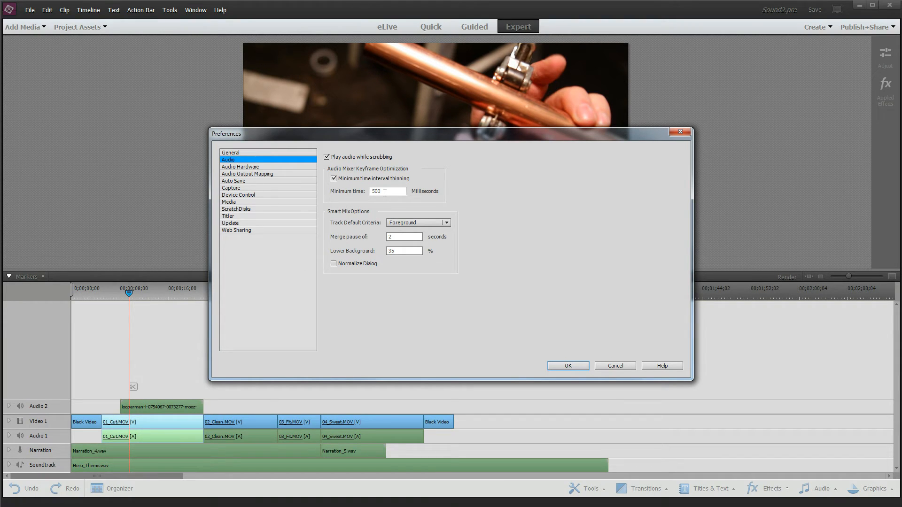
click(567, 366)
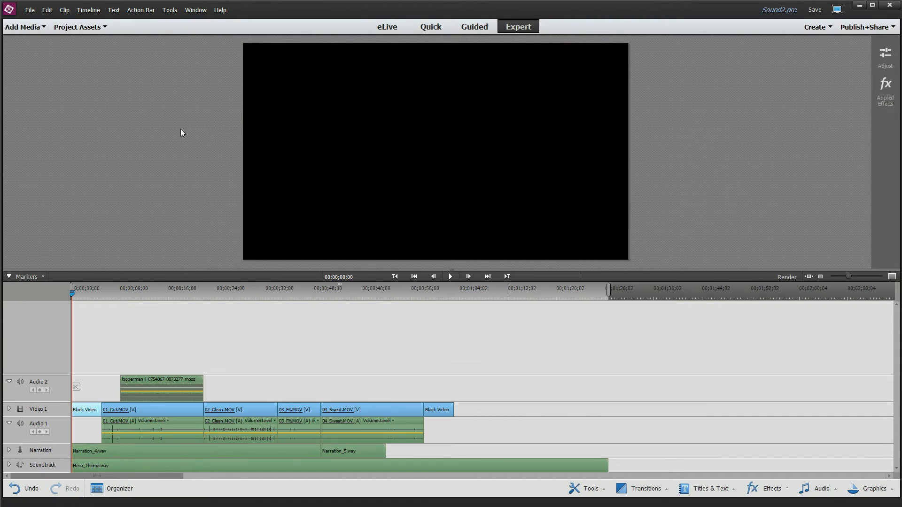
In the Audio Mixer during playback, silence Audio 2 and ride the Soundtrack down to -25.6 dB
click(169, 9)
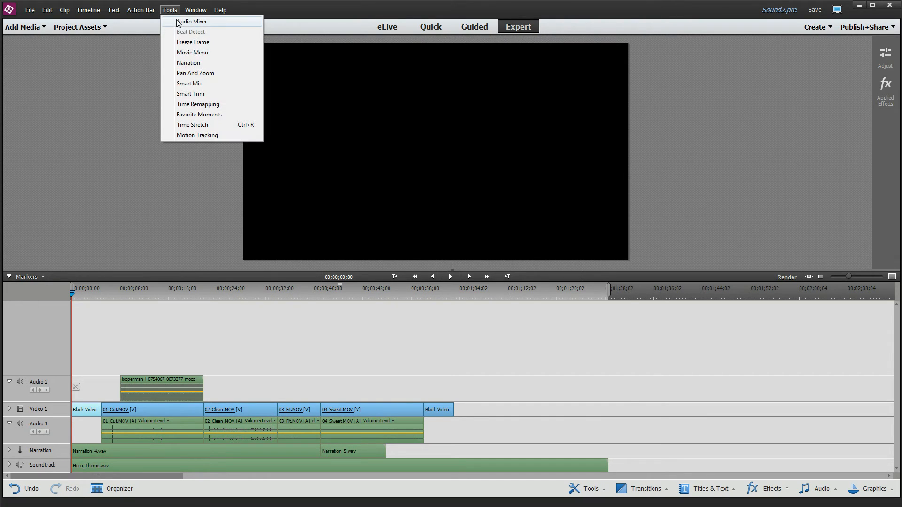
click(192, 21)
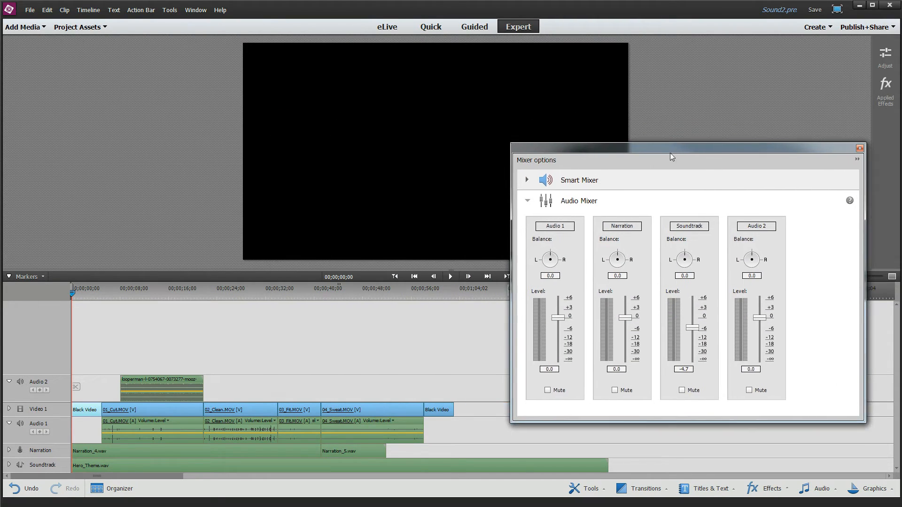
drag(671, 157, 708, 178)
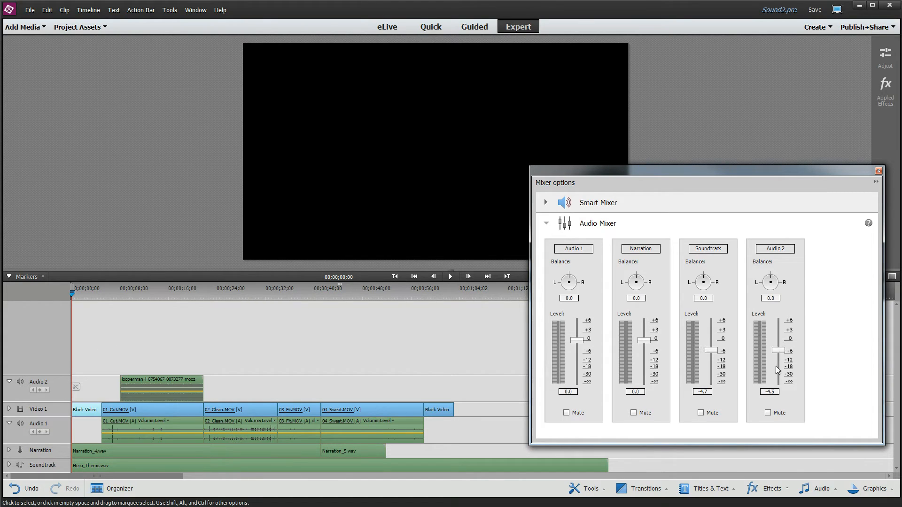
drag(770, 349, 770, 383)
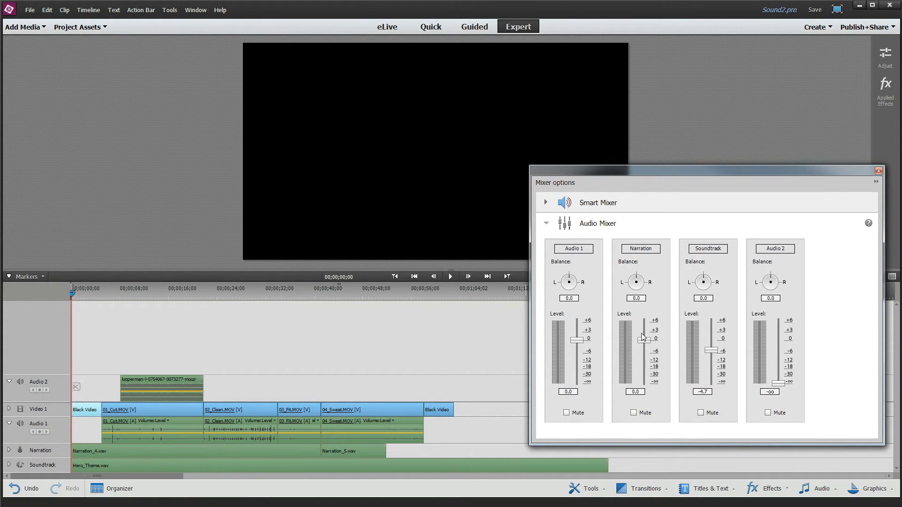
mouse_move(712, 352)
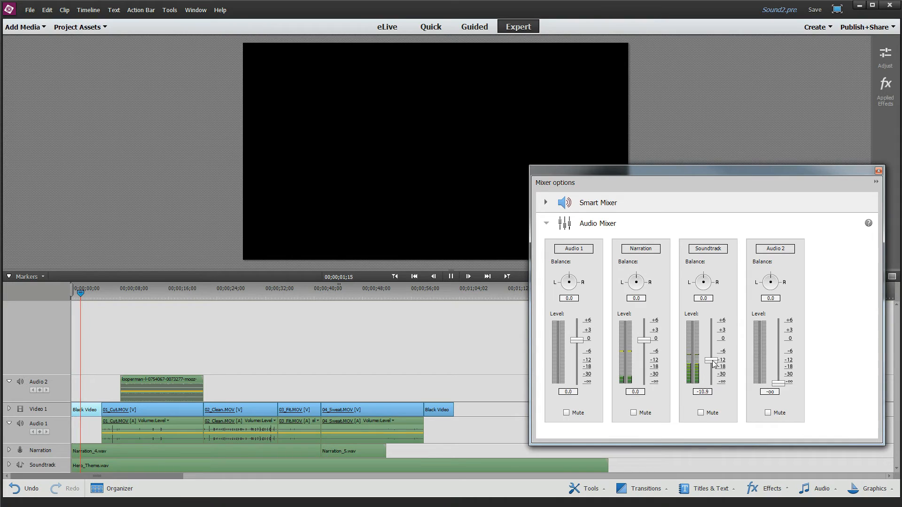
drag(713, 363, 714, 377)
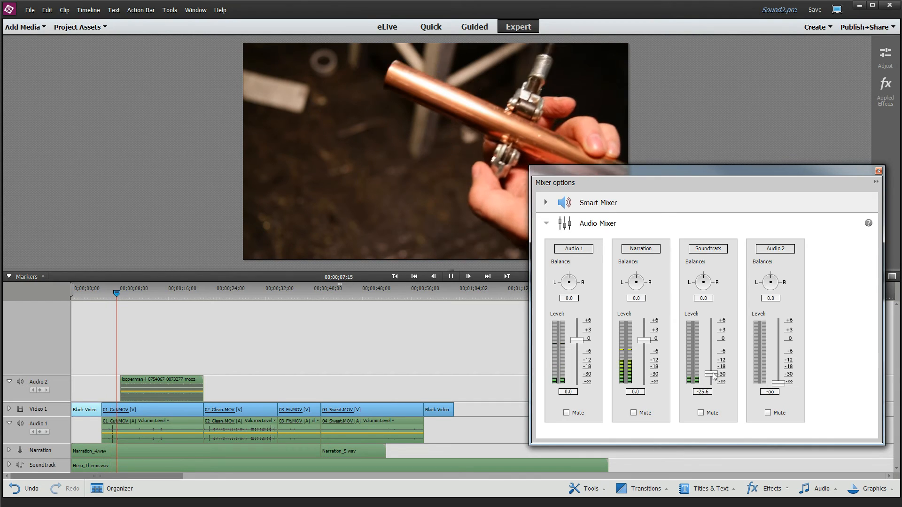
drag(770, 377, 778, 344)
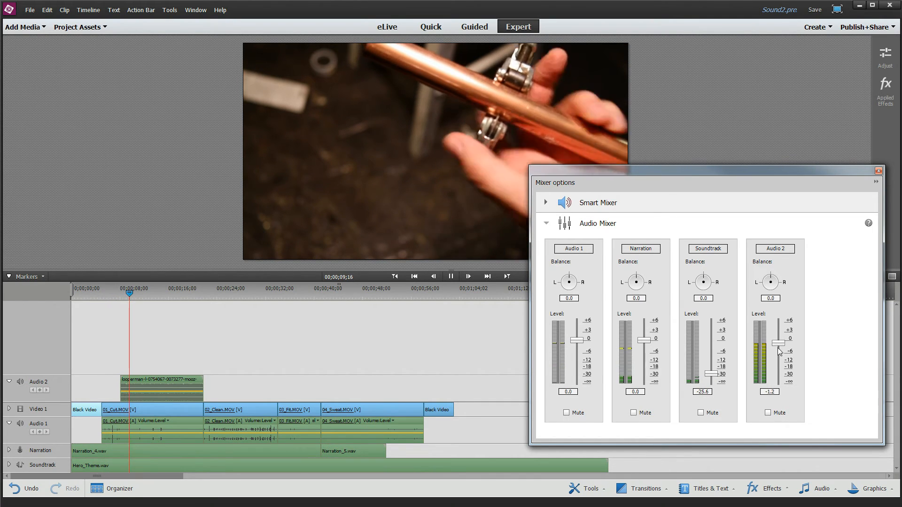
Raise Audio 2 to about -8 dB as its clip begins, then fade it to -39.5 dB
drag(778, 344, 778, 376)
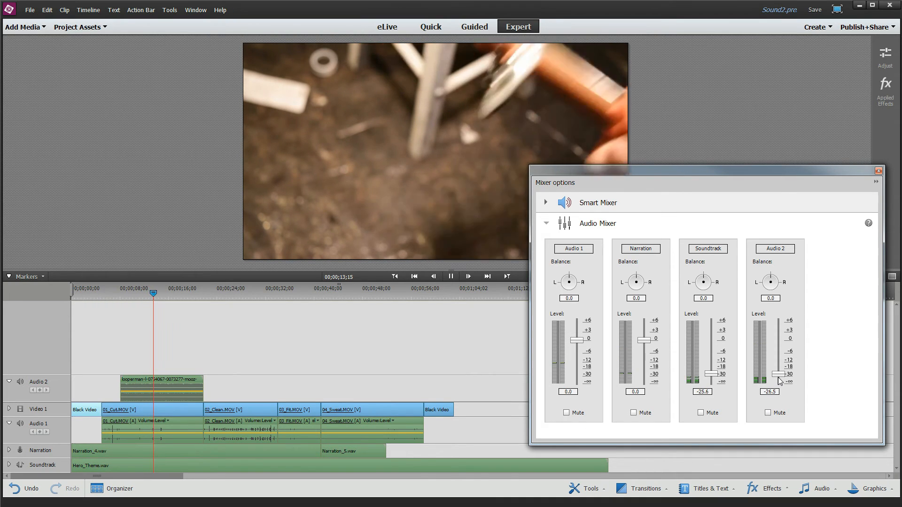
drag(780, 374, 780, 360)
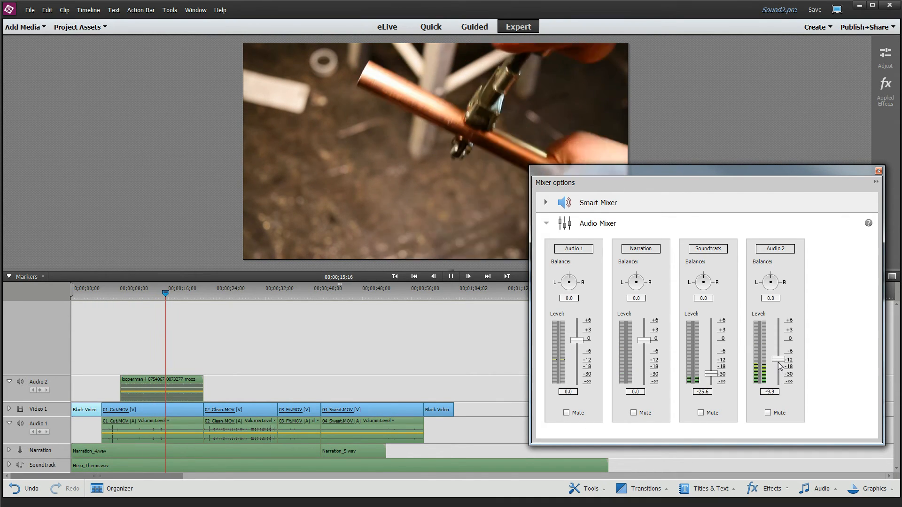
drag(780, 361, 780, 357)
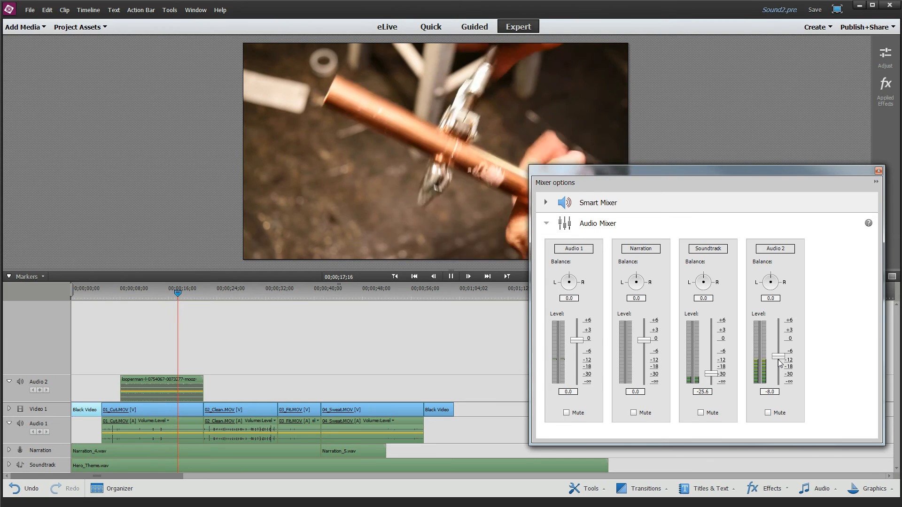
drag(781, 360, 781, 368)
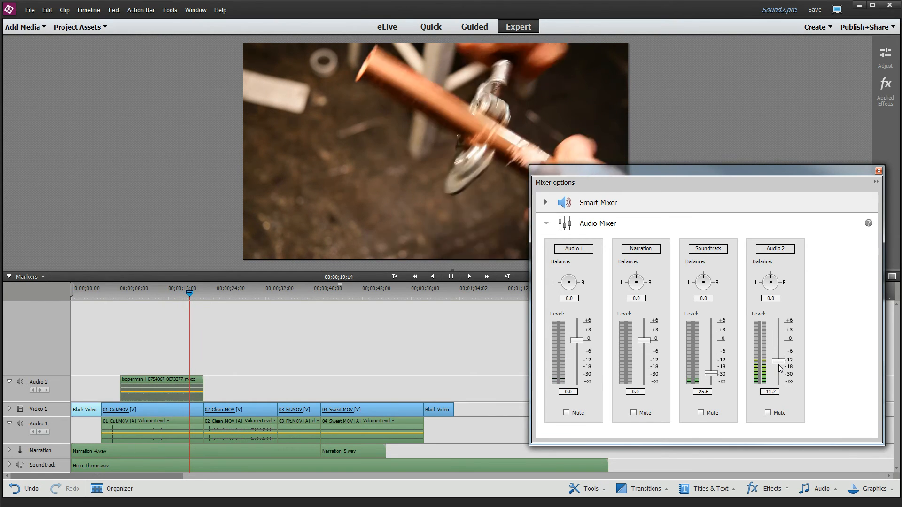
drag(780, 361, 780, 383)
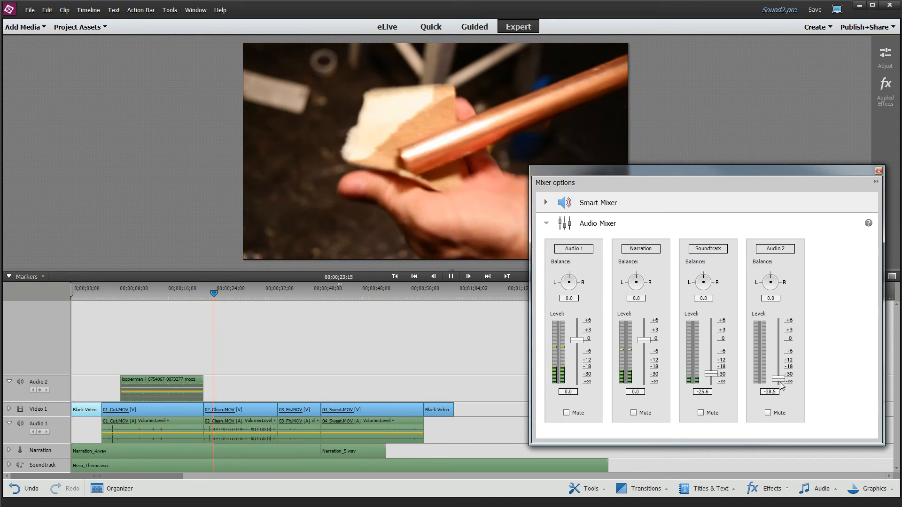
click(468, 276)
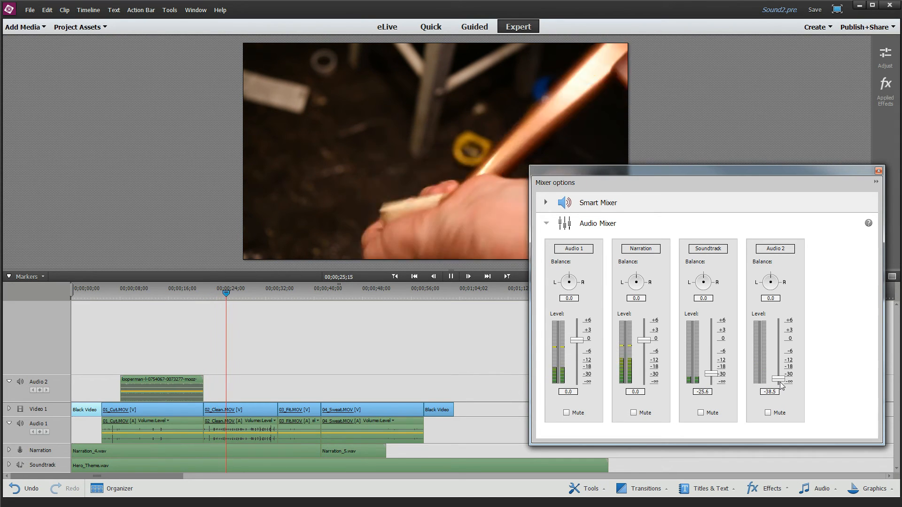
click(451, 276)
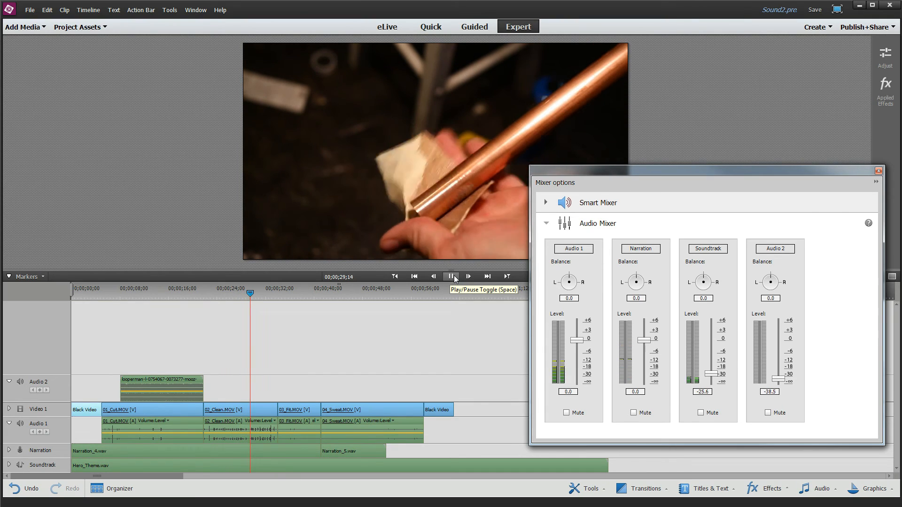
Stop playback to end mix recording, revealing volume keyframes on Soundtrack and Audio 2, and revisit Preferences
click(452, 276)
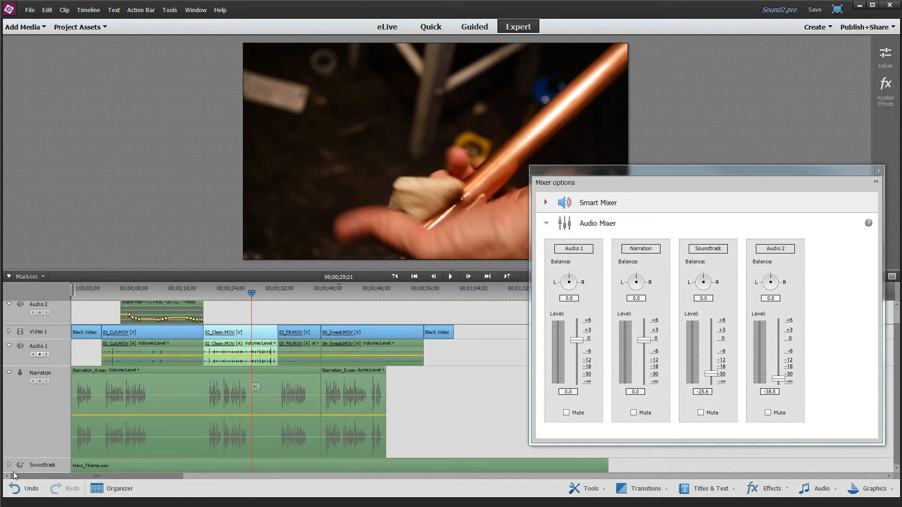
scroll(down, 3)
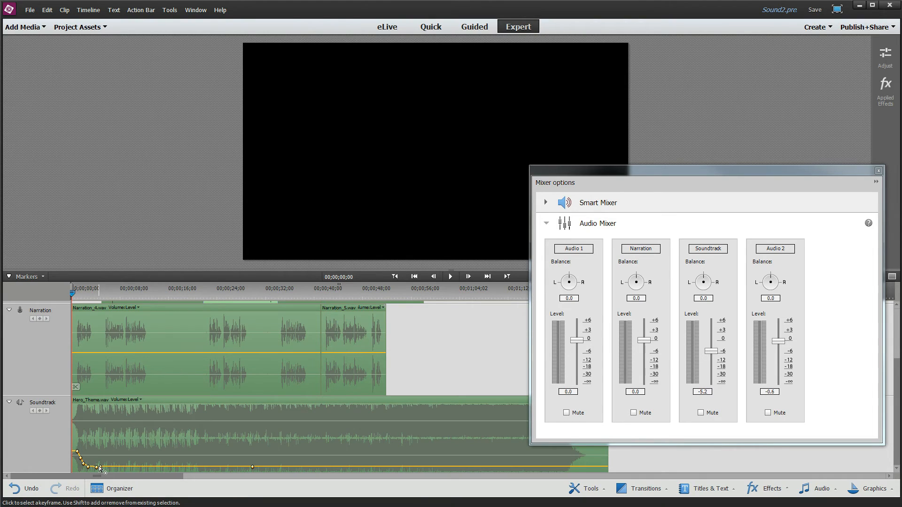
click(47, 10)
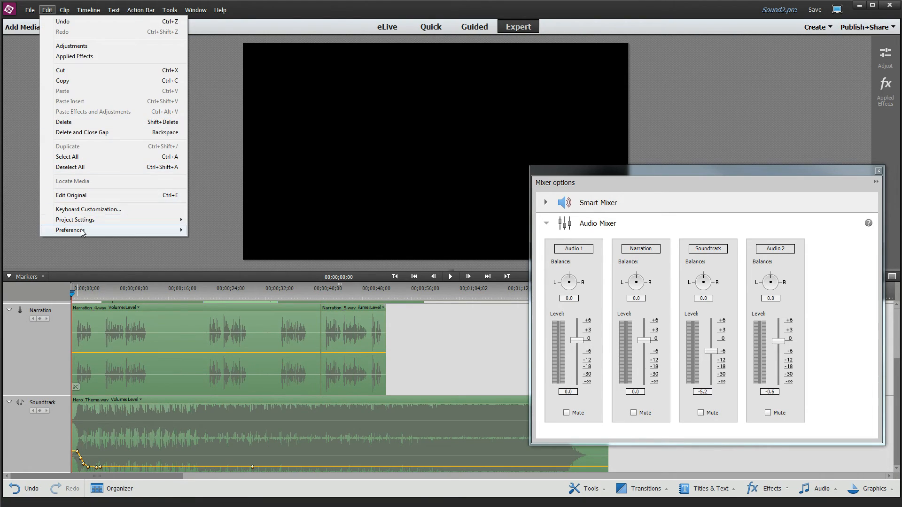
click(70, 230)
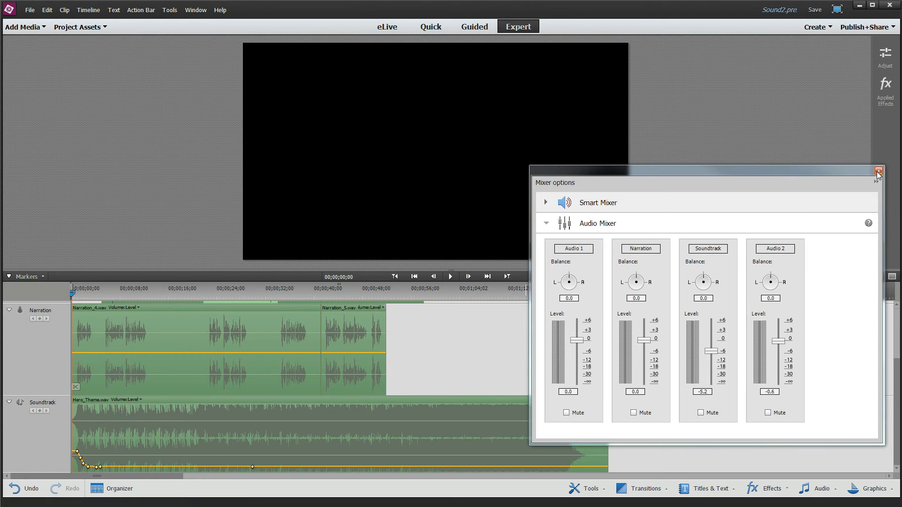
Close the Audio Mixer, leaving the Audio 2 volume keyframe curve on the timeline
click(896, 171)
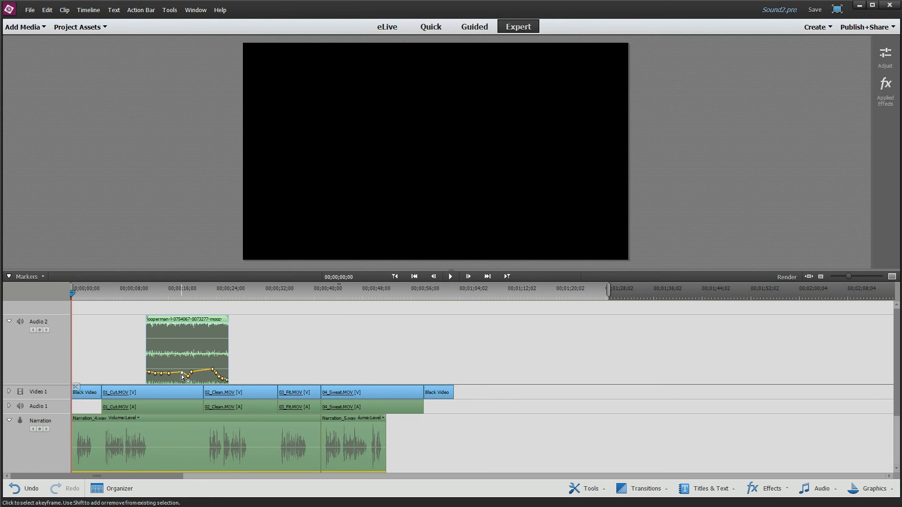
Delete the extra Audio 2 keyframes, set the one near 23 s to -13.56 dB, and play back from 9 s
right_click(189, 376)
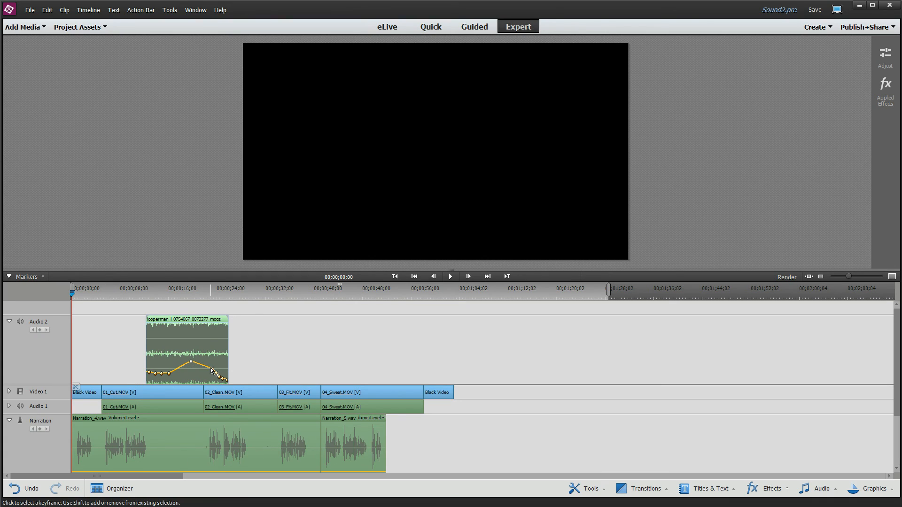
drag(222, 379, 216, 376)
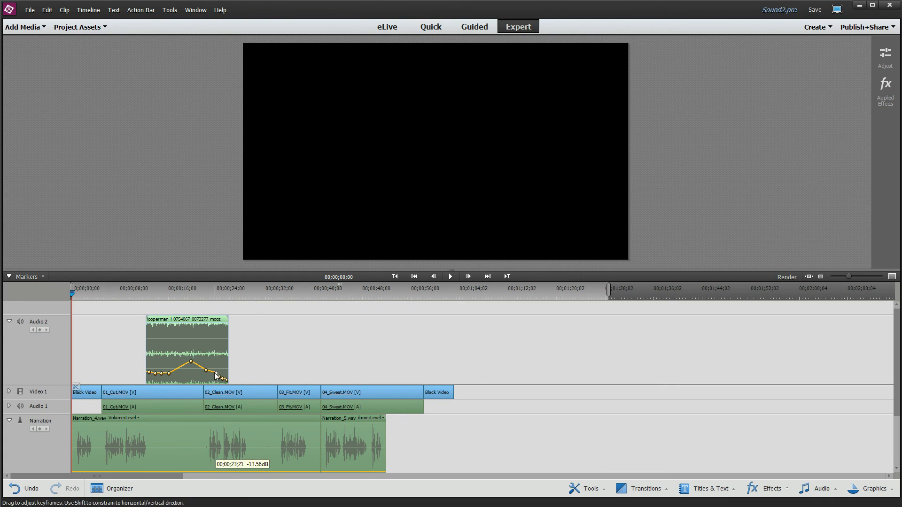
click(130, 289)
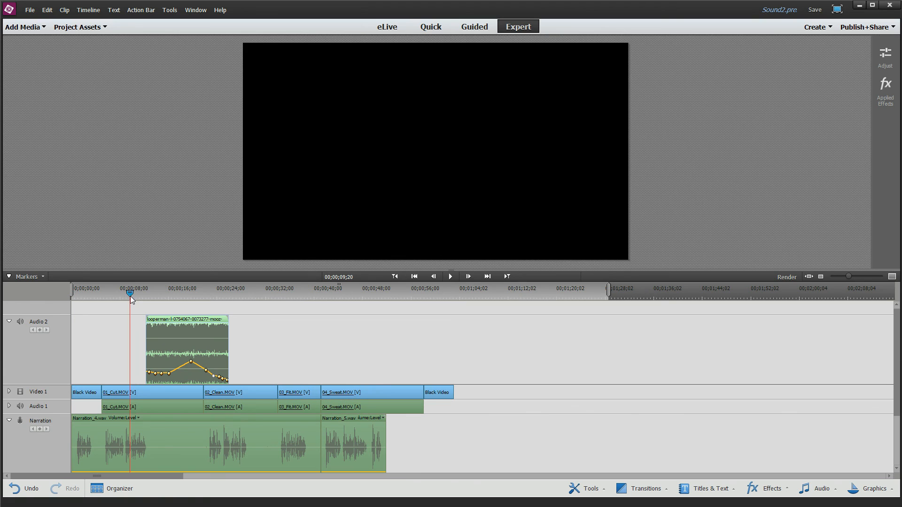
click(467, 277)
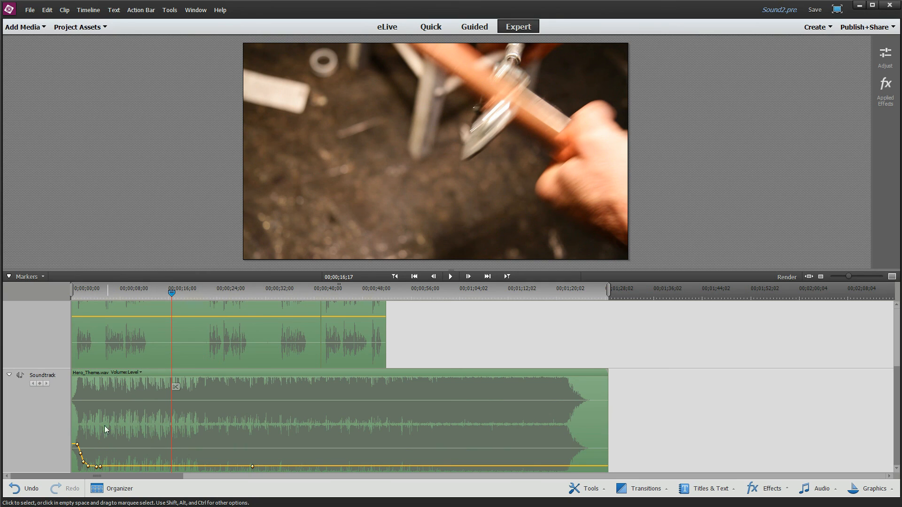
mouse_move(66, 421)
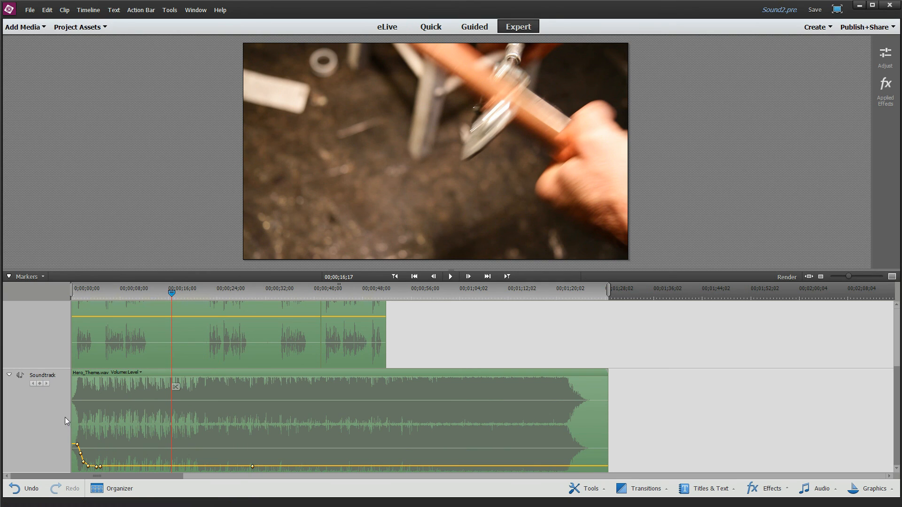